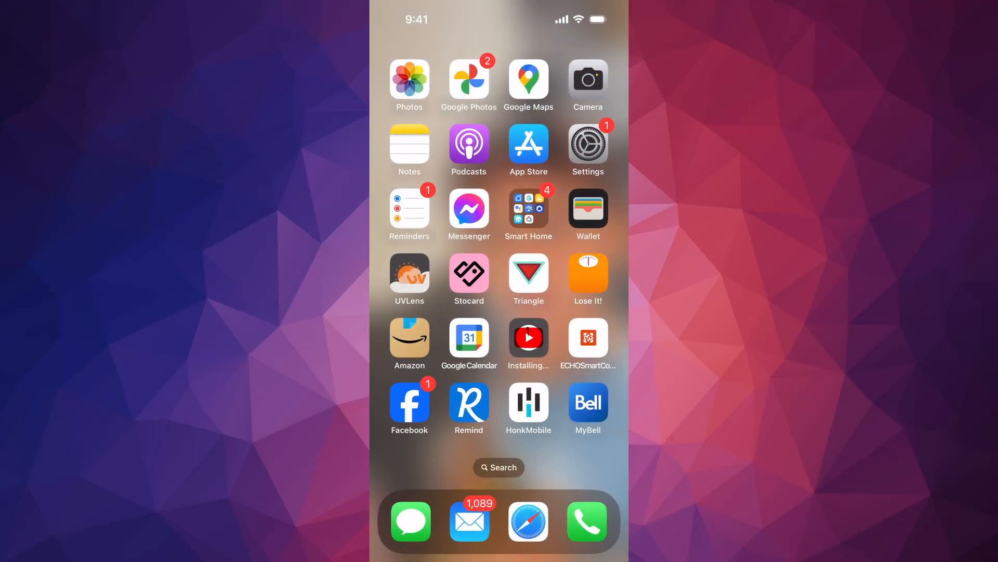
# Launch the Settings app from the home screen.
pyautogui.click(587, 150)
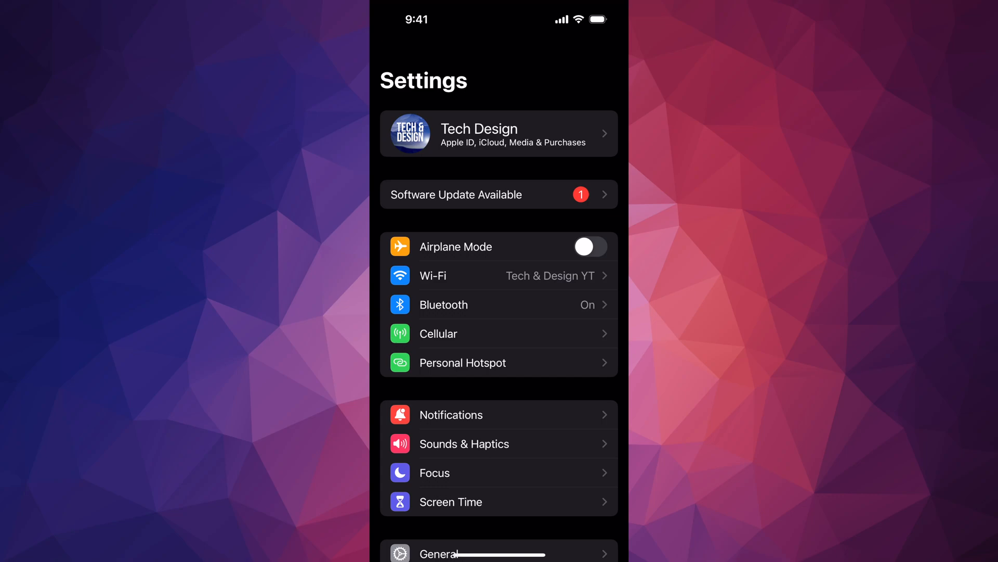
# Scroll to and show the Software Update page listing iOS 17.4.1.
pyautogui.scroll(-3)
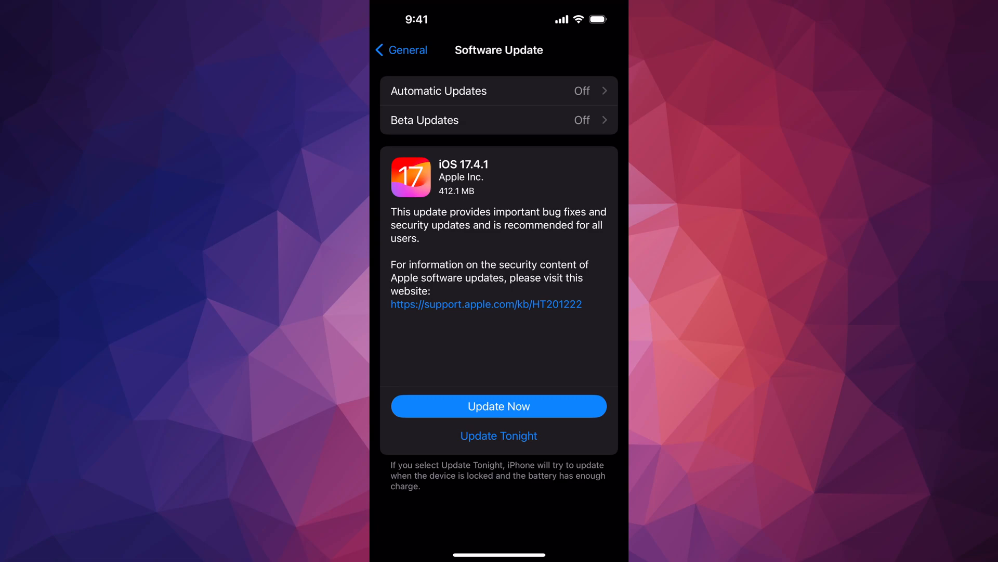
# Choose Update Now so iOS 17.4.1 shows 'Update Requested…'.
pyautogui.click(498, 407)
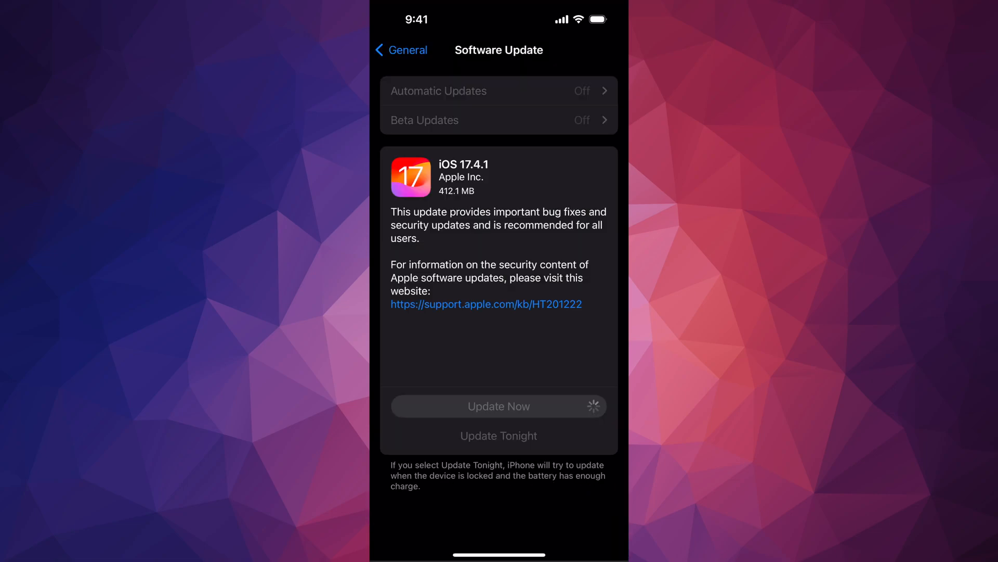
pyautogui.click(498, 407)
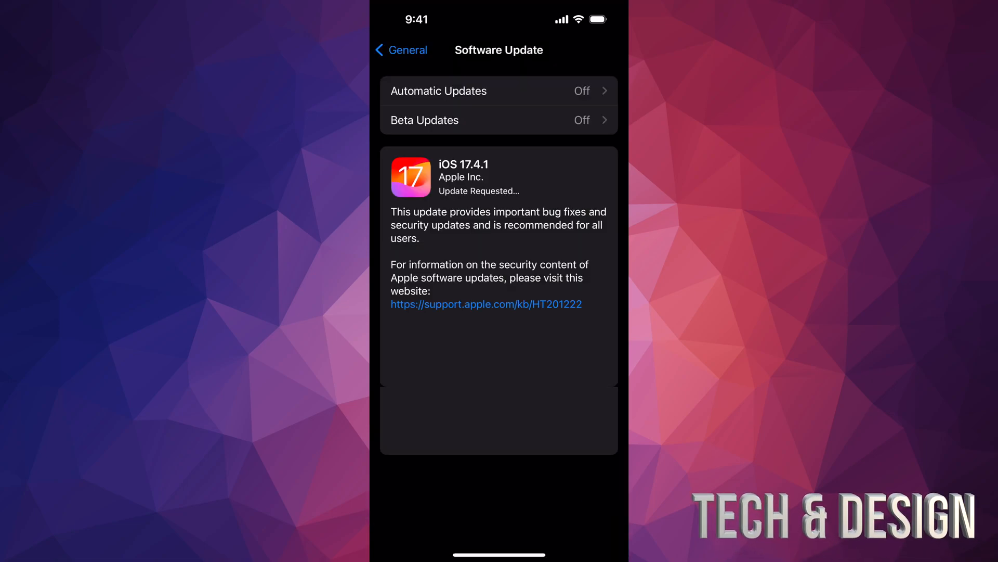